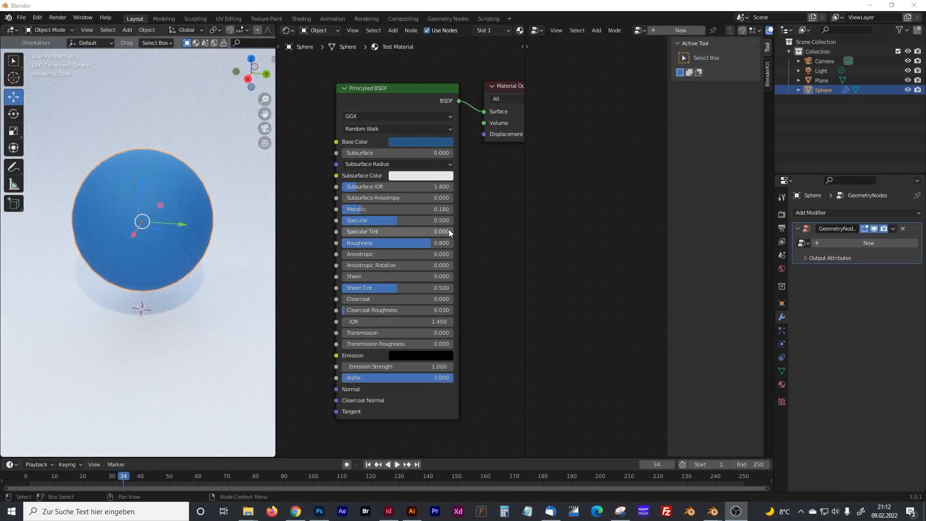
pyautogui.moveTo(453, 85)
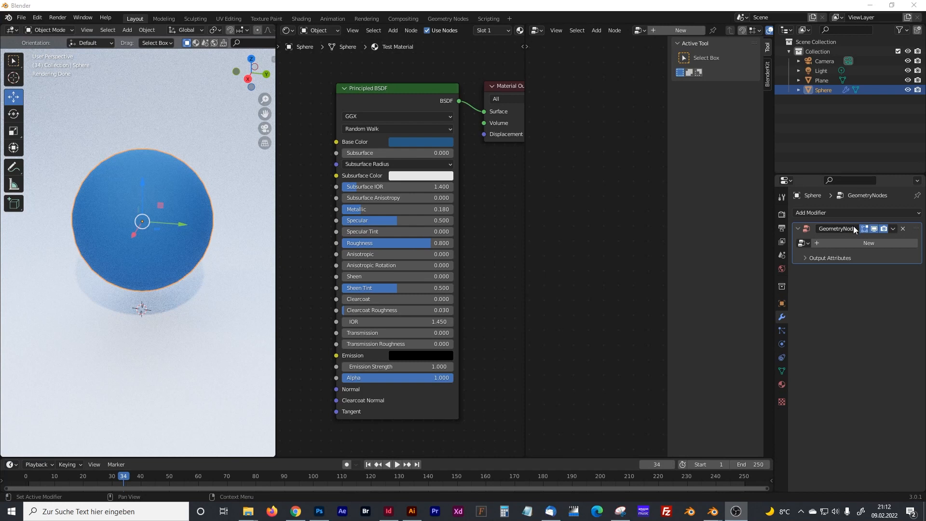
# - Activate the sphere's GeometryNodes modifier to attach a new node group
pyautogui.click(822, 79)
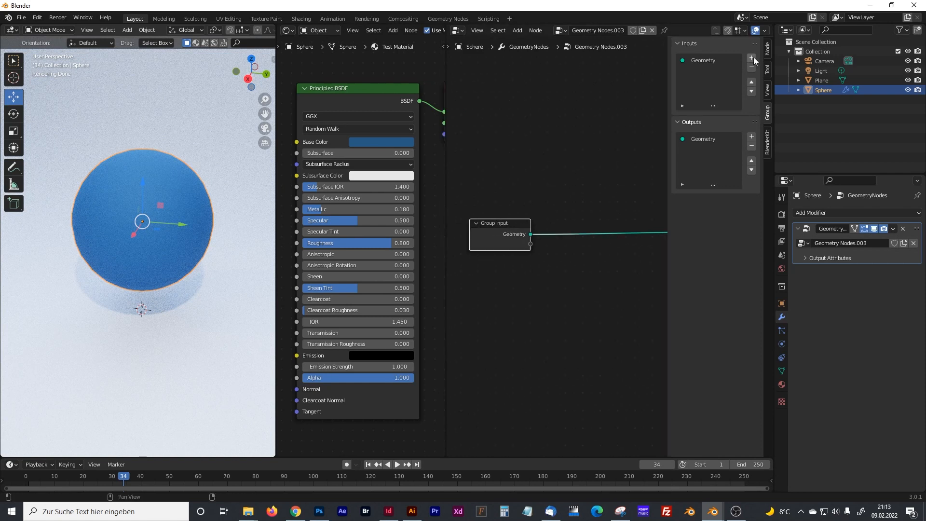
# - Add a new group input and name it Roughness
pyautogui.click(751, 58)
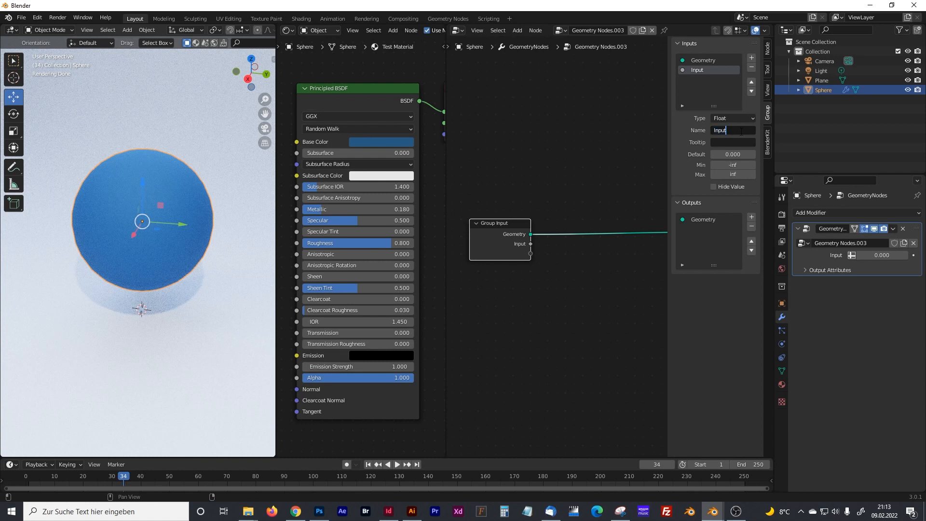
pyautogui.write('Roughness')
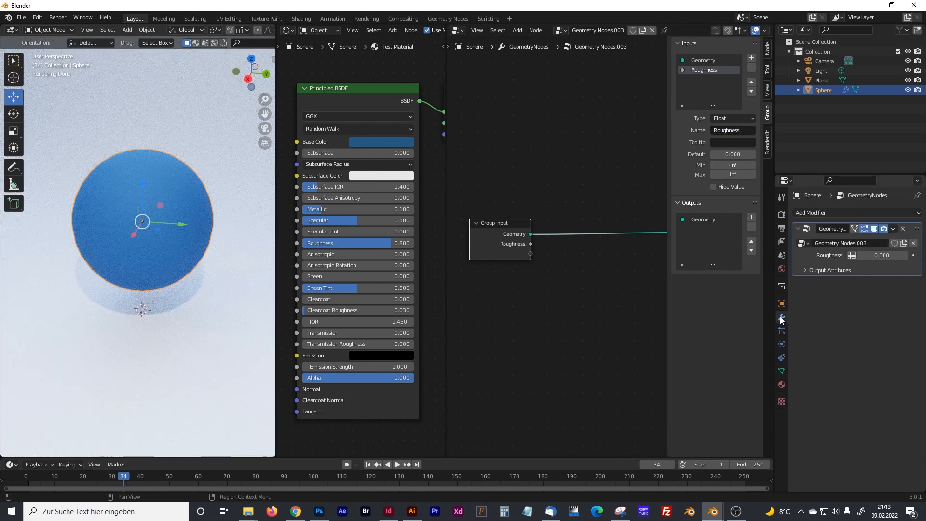
pyautogui.click(839, 243)
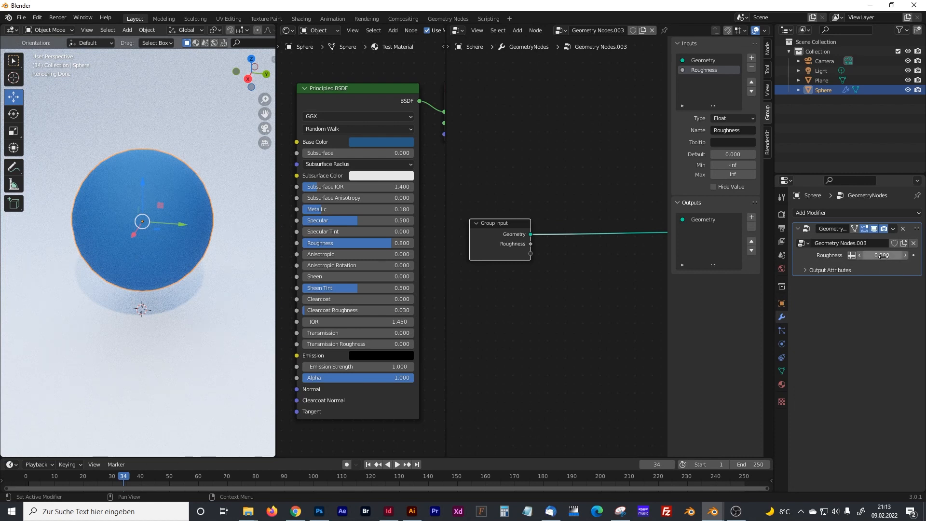
# - Drive the Principled BSDF Roughness from the modifier's Roughness full data path
pyautogui.rightClick(885, 255)
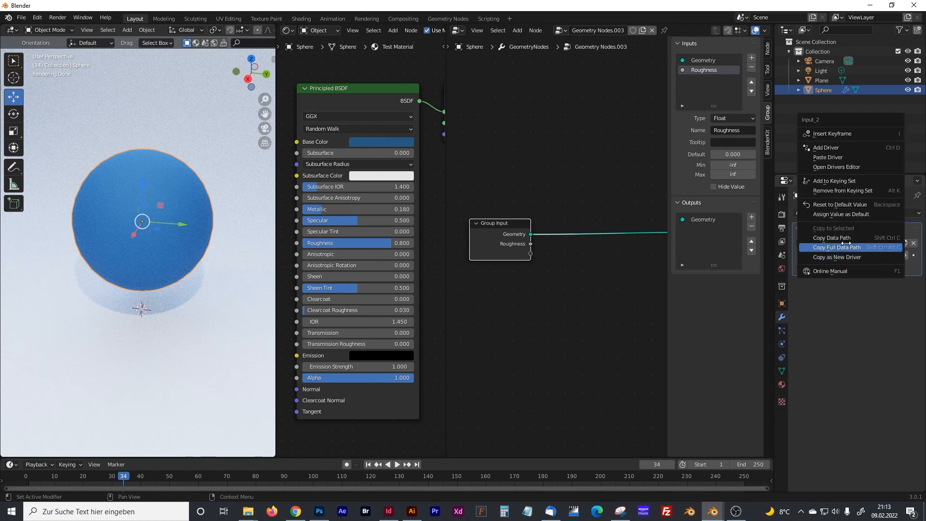
pyautogui.moveTo(837, 256)
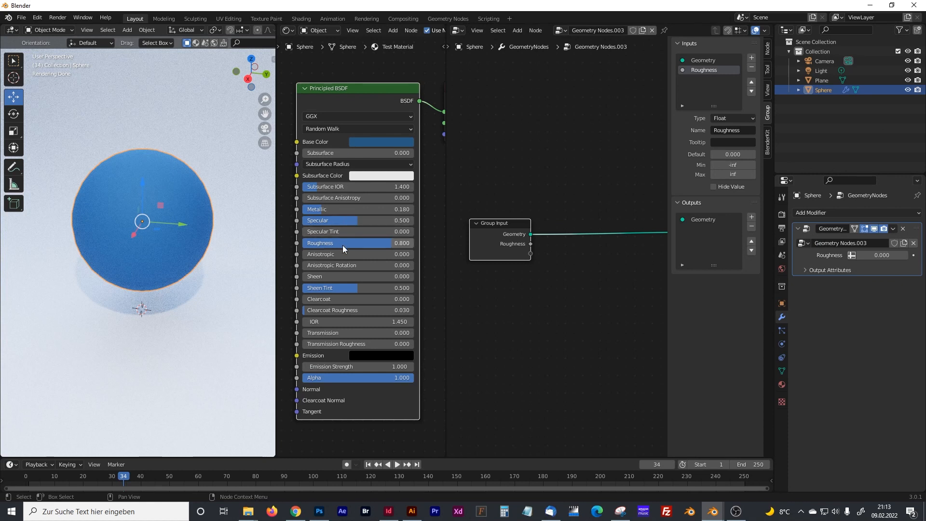
pyautogui.moveTo(358, 205)
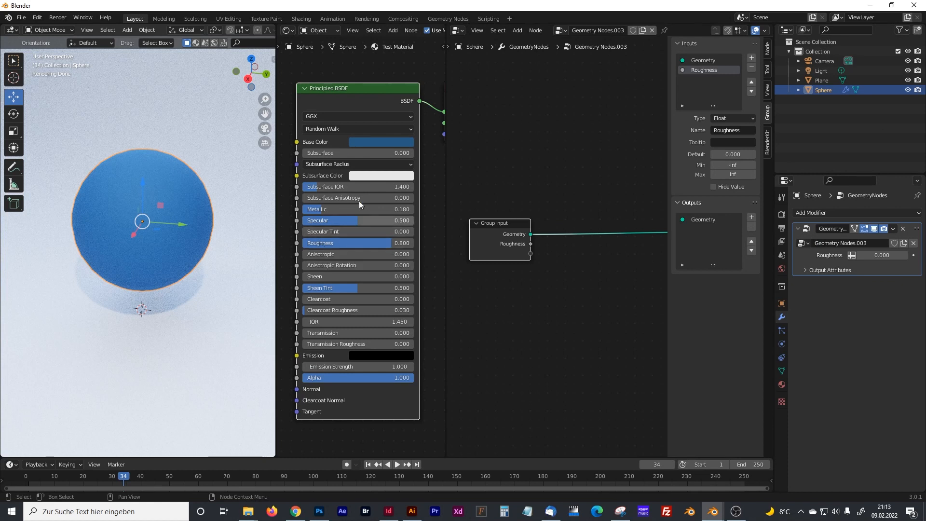
pyautogui.moveTo(360, 247)
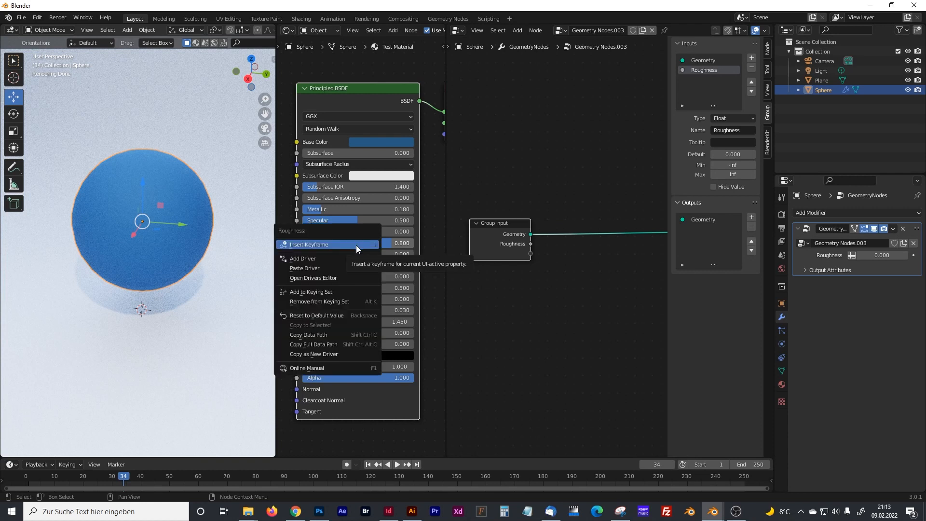
pyautogui.click(308, 244)
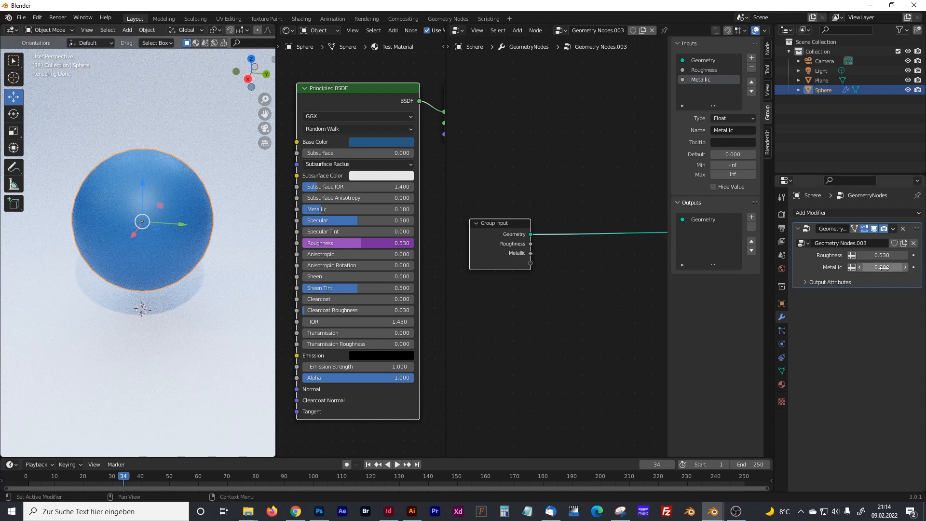
# - Drive BSDF Metallic from the modifier's Metallic, testing values 0.63 then 0.46
pyautogui.rightClick(884, 267)
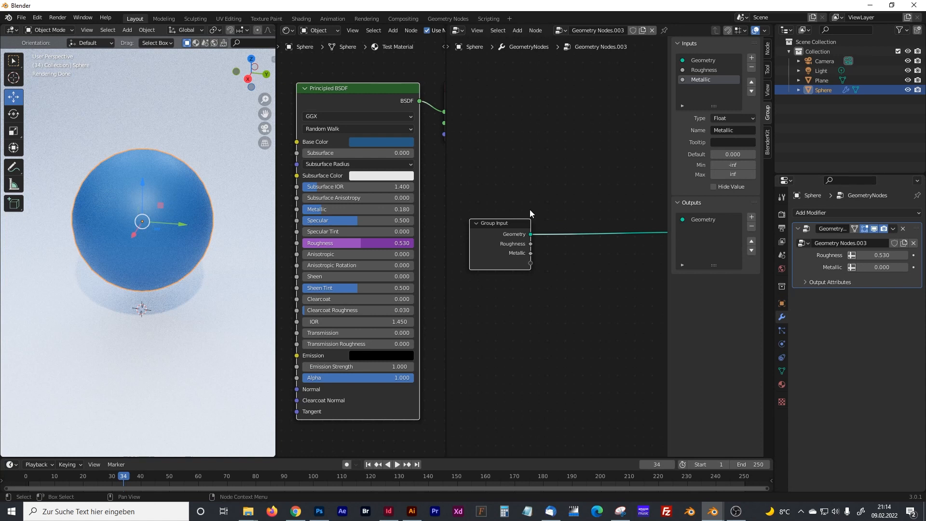
pyautogui.moveTo(342, 211)
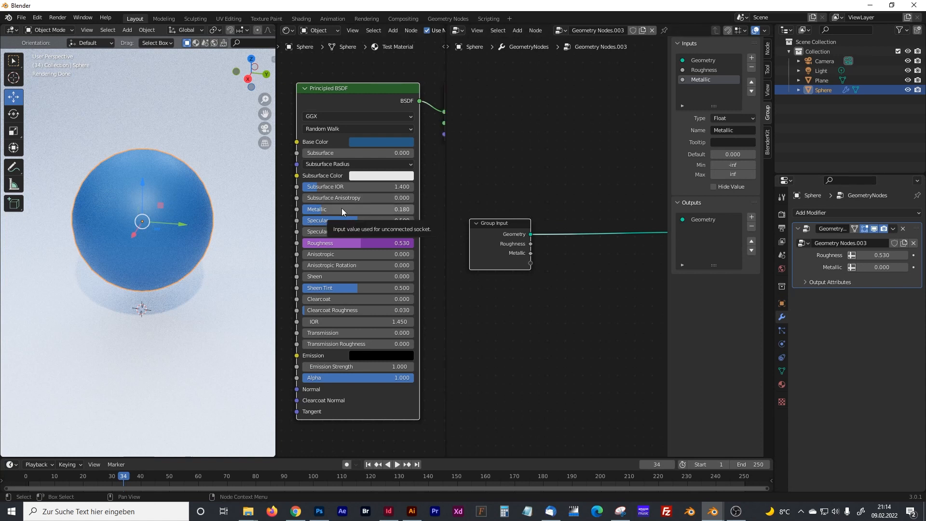
pyautogui.rightClick(342, 209)
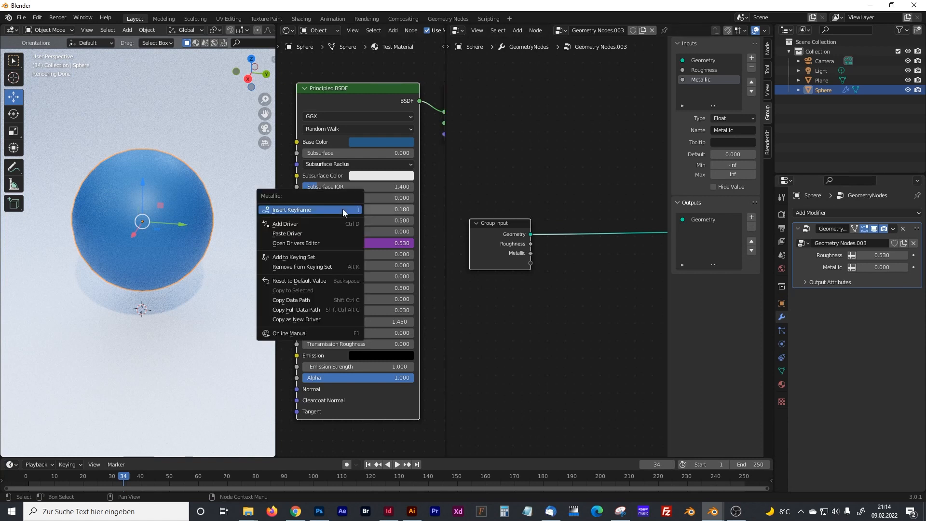
pyautogui.moveTo(303, 293)
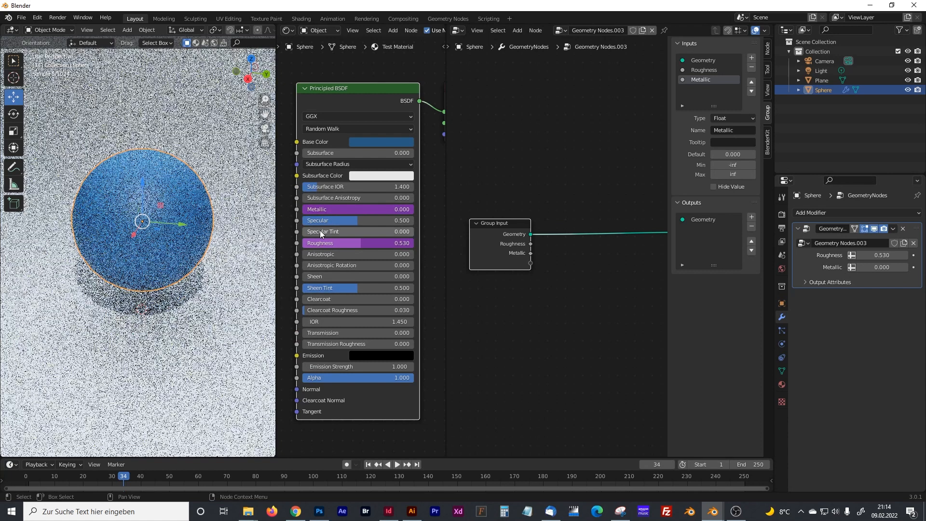
pyautogui.moveTo(331, 209); pyautogui.dragTo(403, 209)
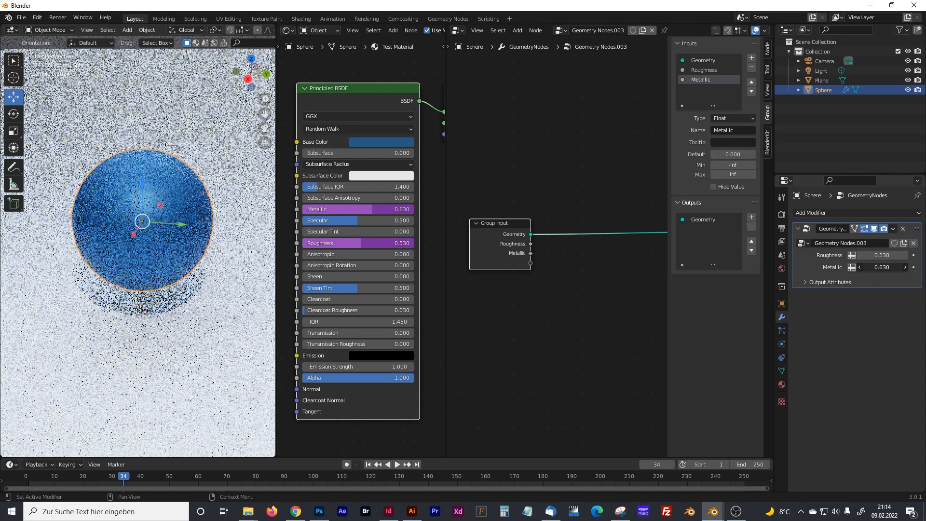
pyautogui.moveTo(402, 209); pyautogui.dragTo(390, 209)
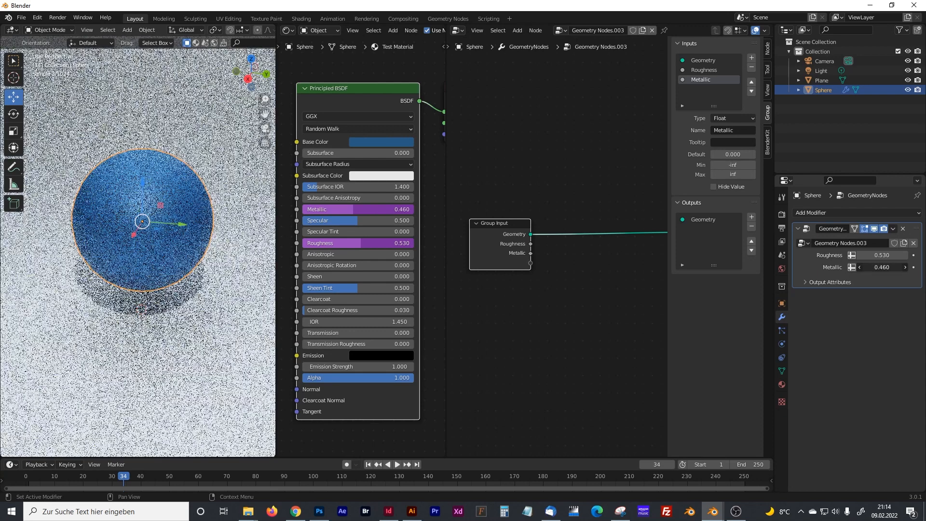